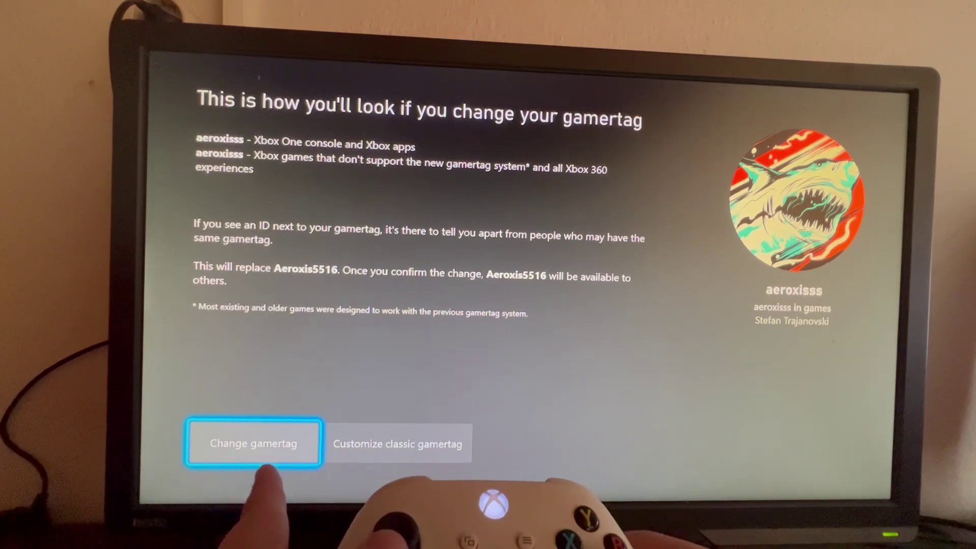
# - Proceed with changing the gamertag from Aeroxis5516 to aeroxisss, bringing up the confirmation prompt
pyautogui.click(253, 444)
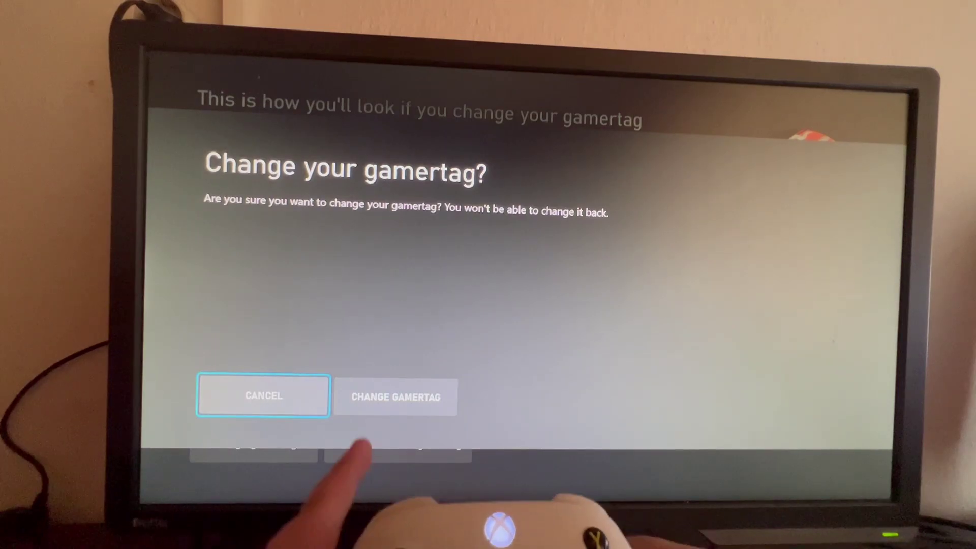